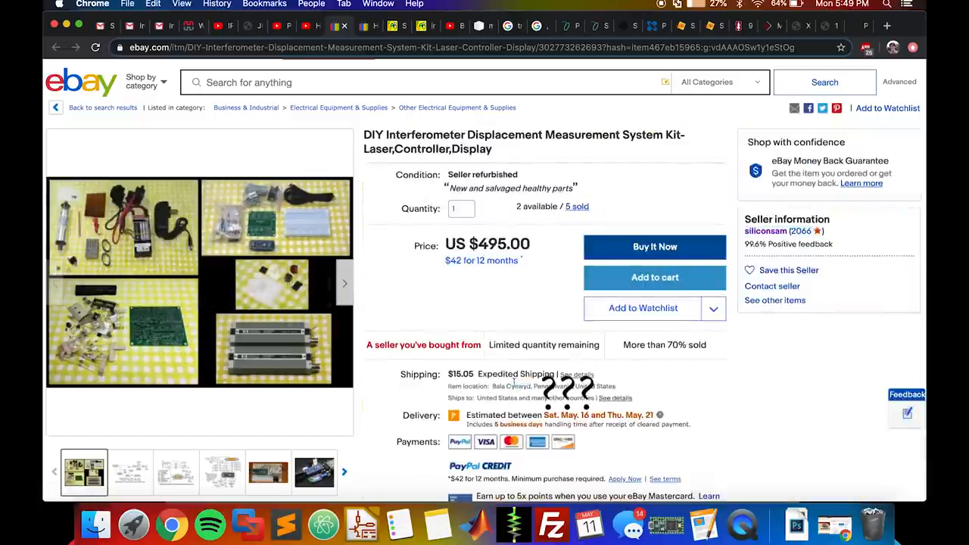
Step: Switch from the eBay interferometer kit listing to Sam's Laser FAQ 'Laser Instruments and Applications' page
click(394, 25)
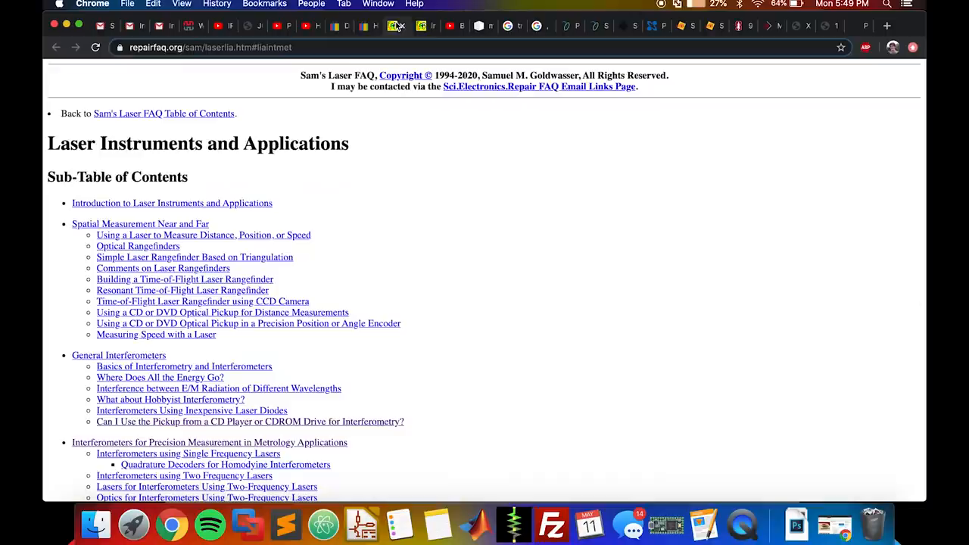